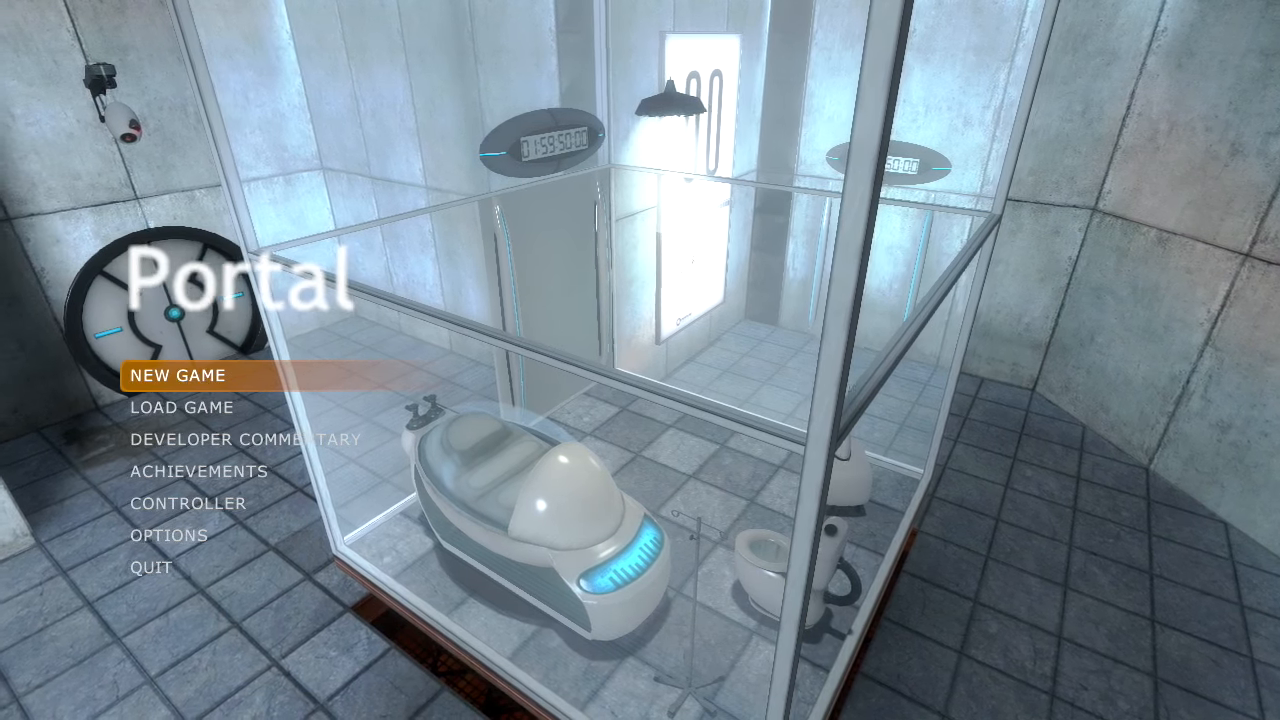
Step: Start a new game from the main menu and wake in the relaxation chamber
click(176, 376)
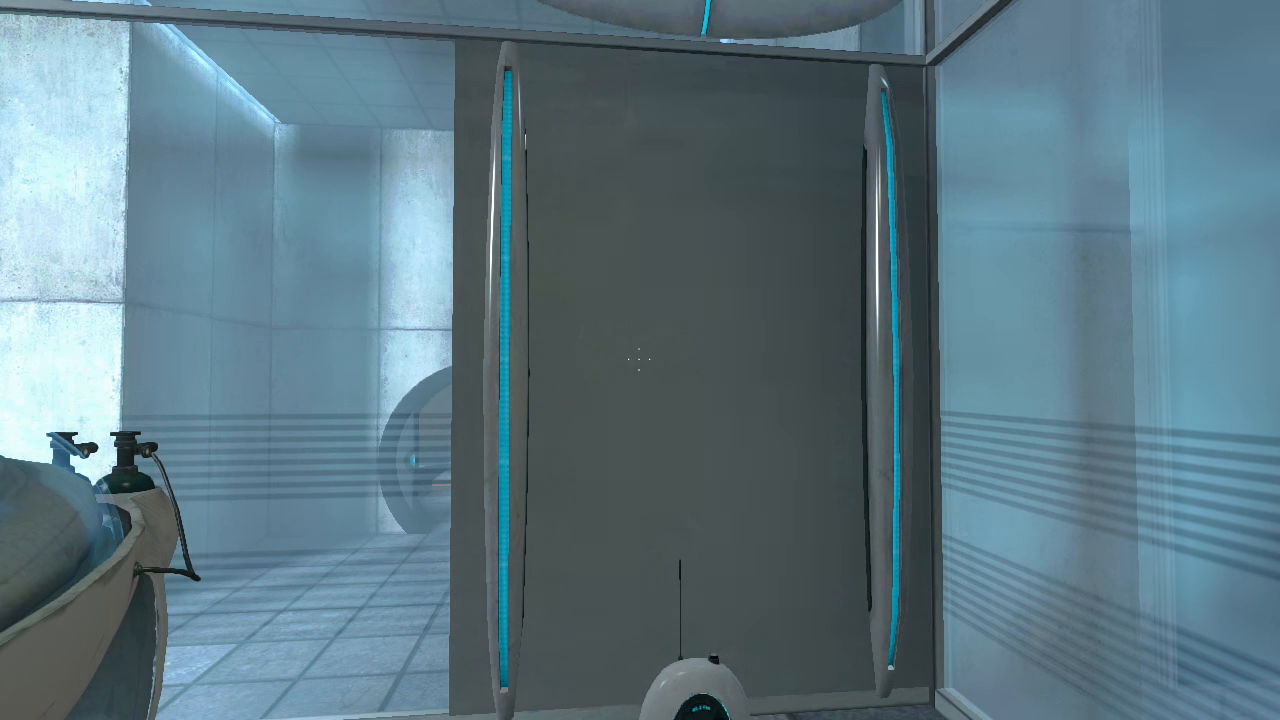
mouse_move(640, 360)
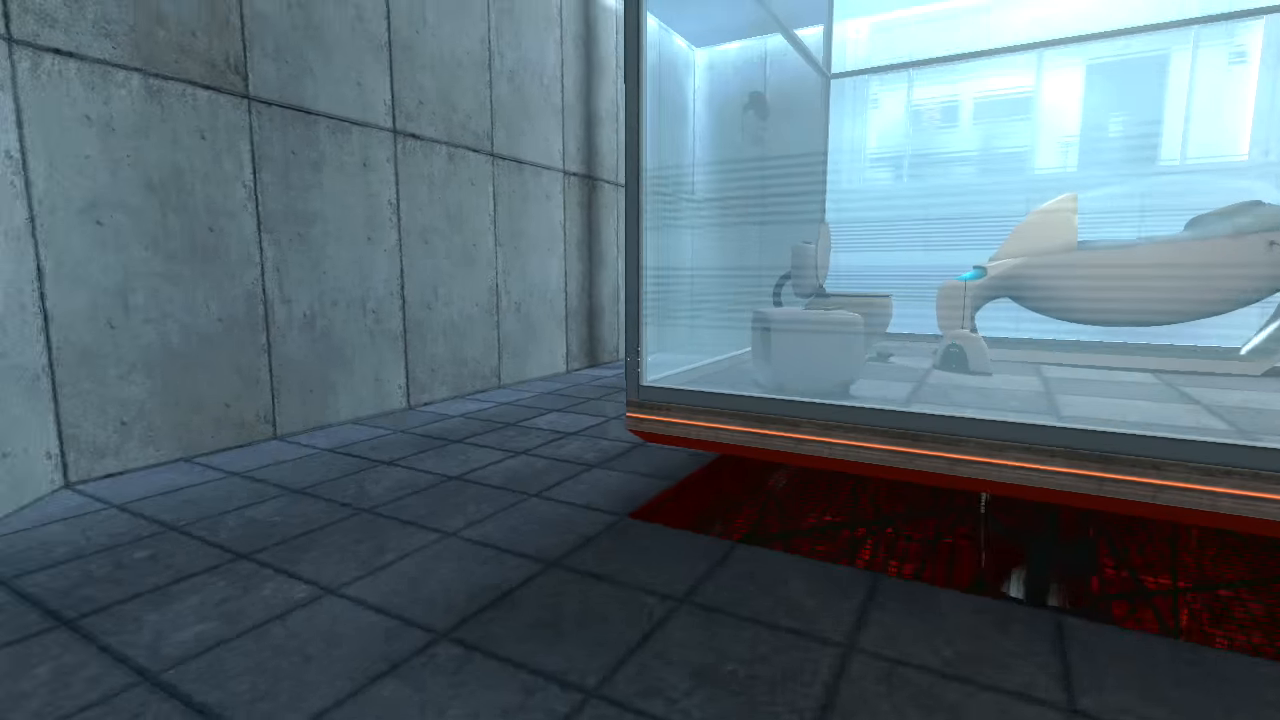
mouse_move(640, 360)
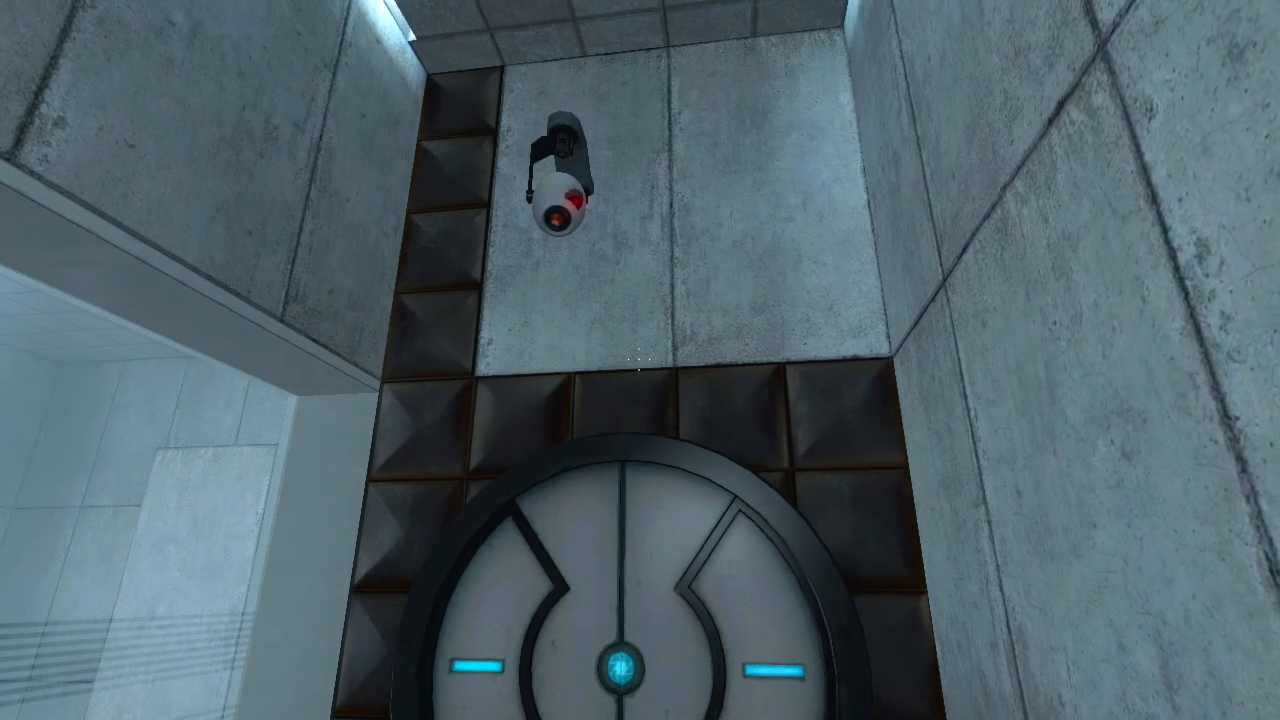
mouse_move(640, 400)
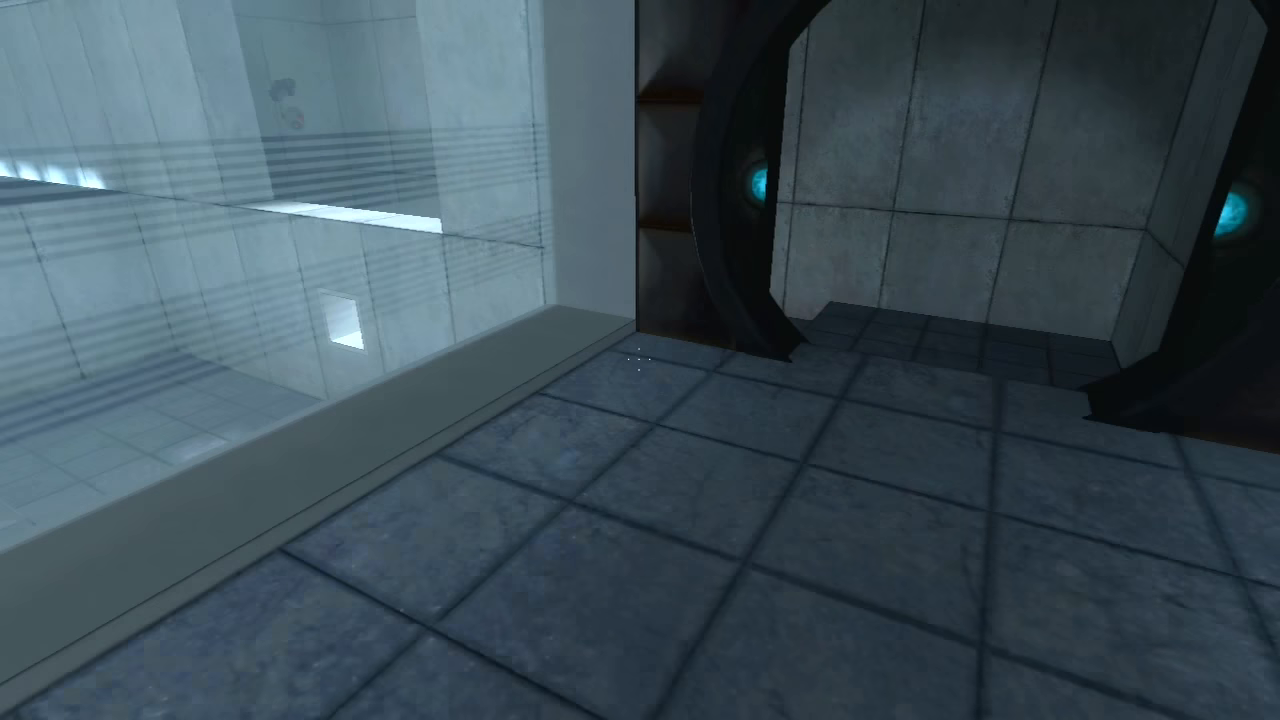
mouse_move(640, 360)
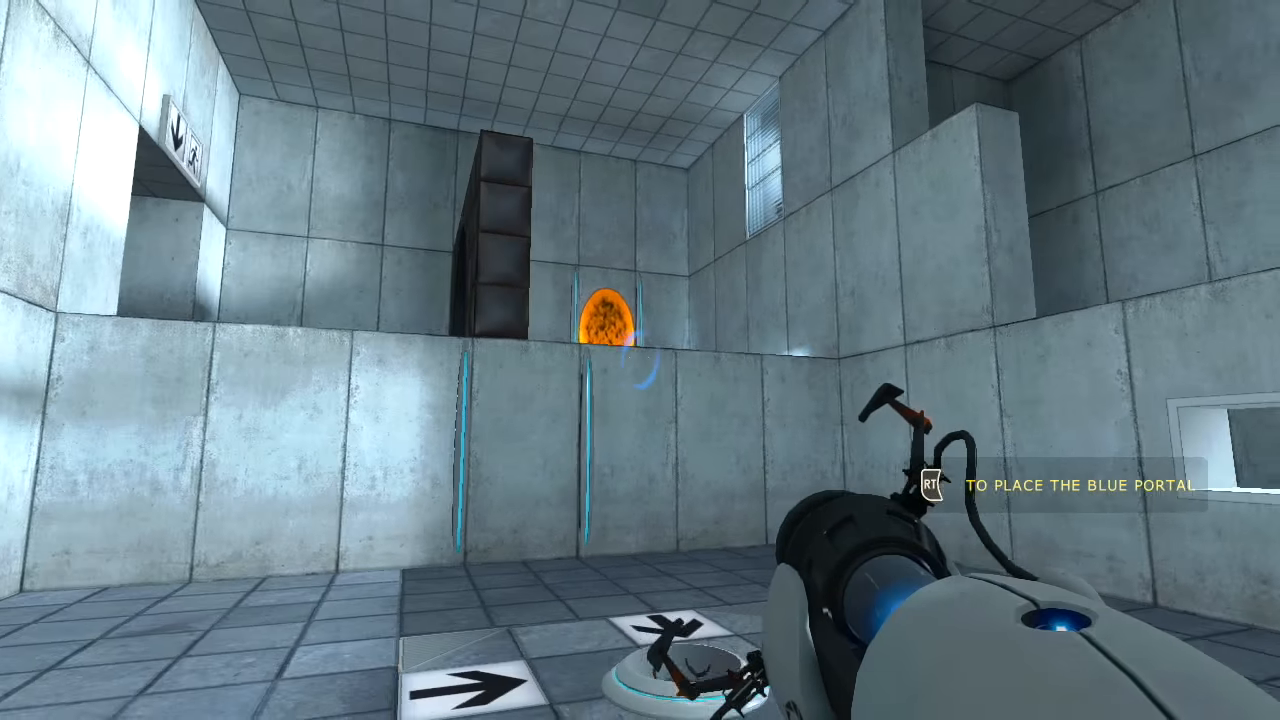
Step: Fire a blue portal onto the wall to cross the test room toward the elevator
click(640, 360)
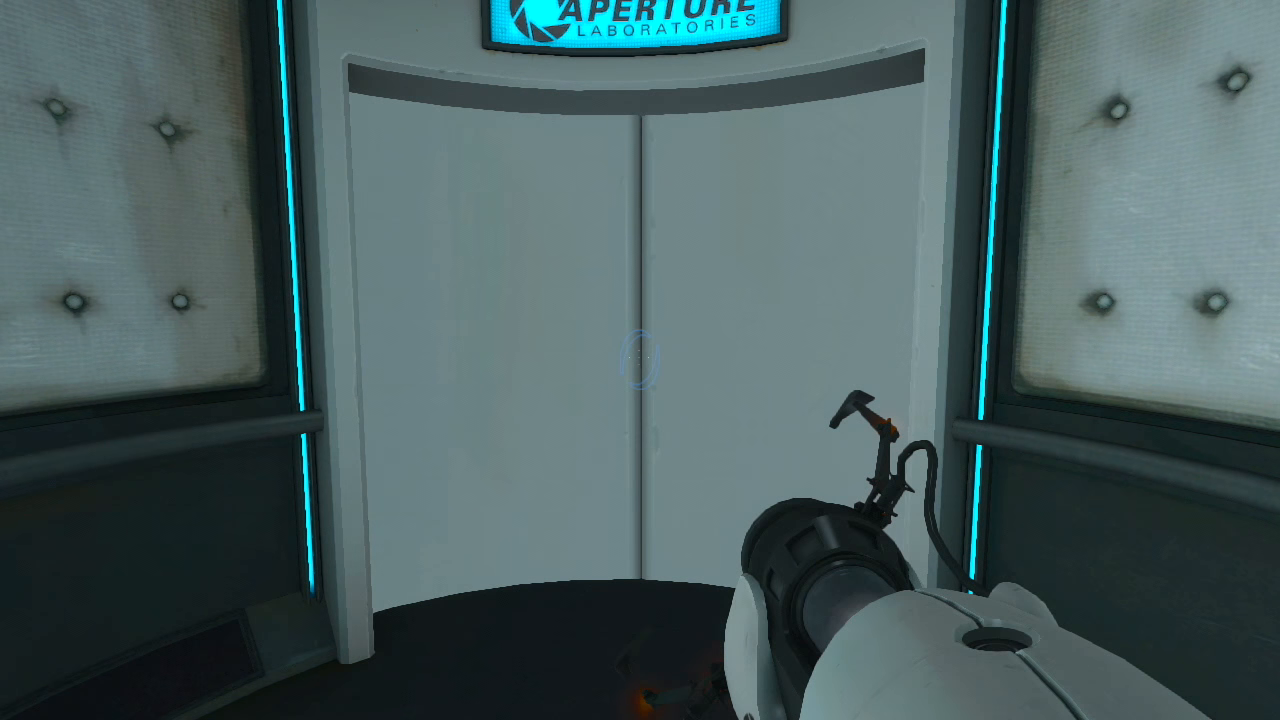
mouse_move(640, 360)
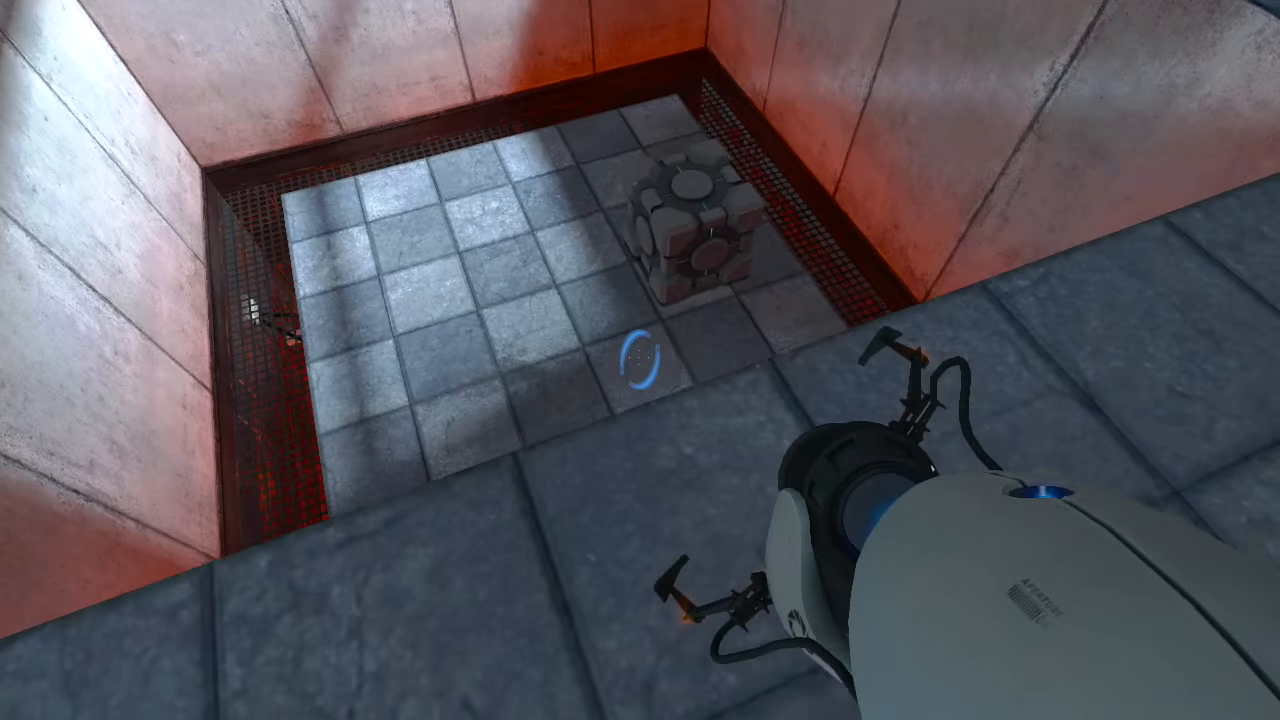
Step: Fire a blue portal at the pit floor near the weighted storage cube
click(640, 370)
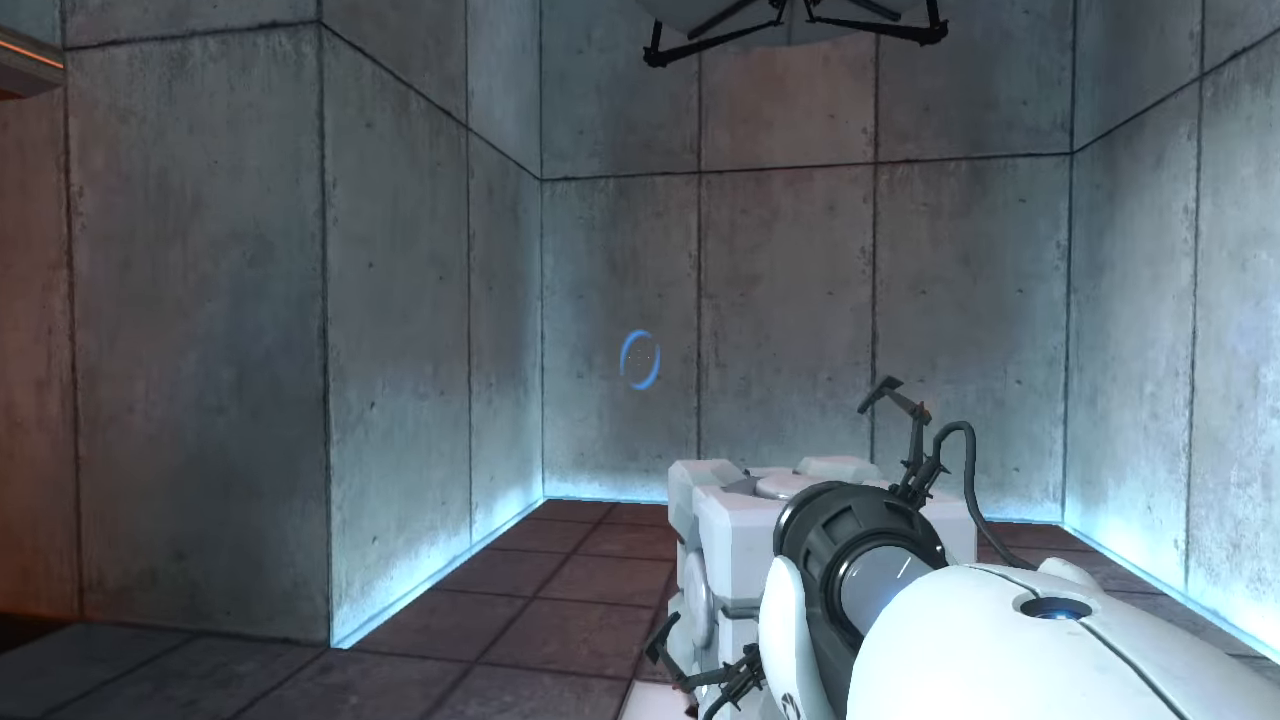
Step: Fire a blue portal at the concrete room's back wall while carrying the cube
click(640, 360)
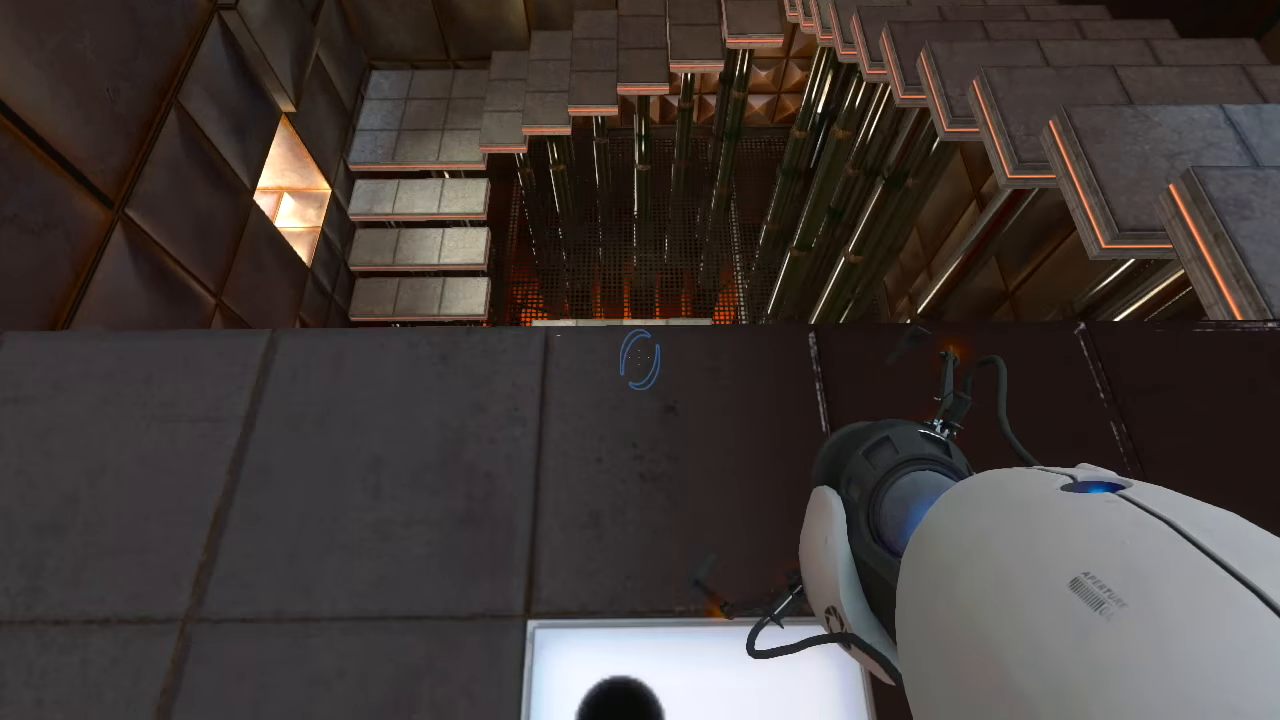
Step: Fire a blue portal inside the tall shaft of stepped platforms
click(636, 360)
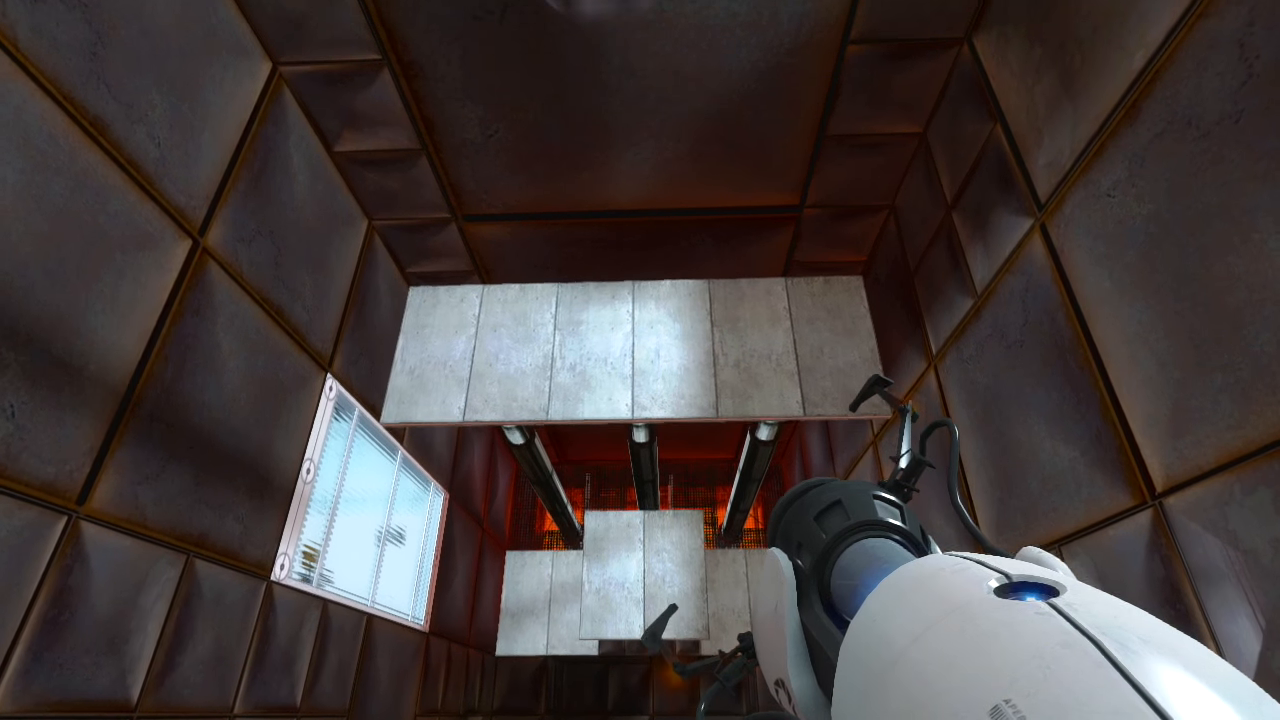
mouse_move(640, 360)
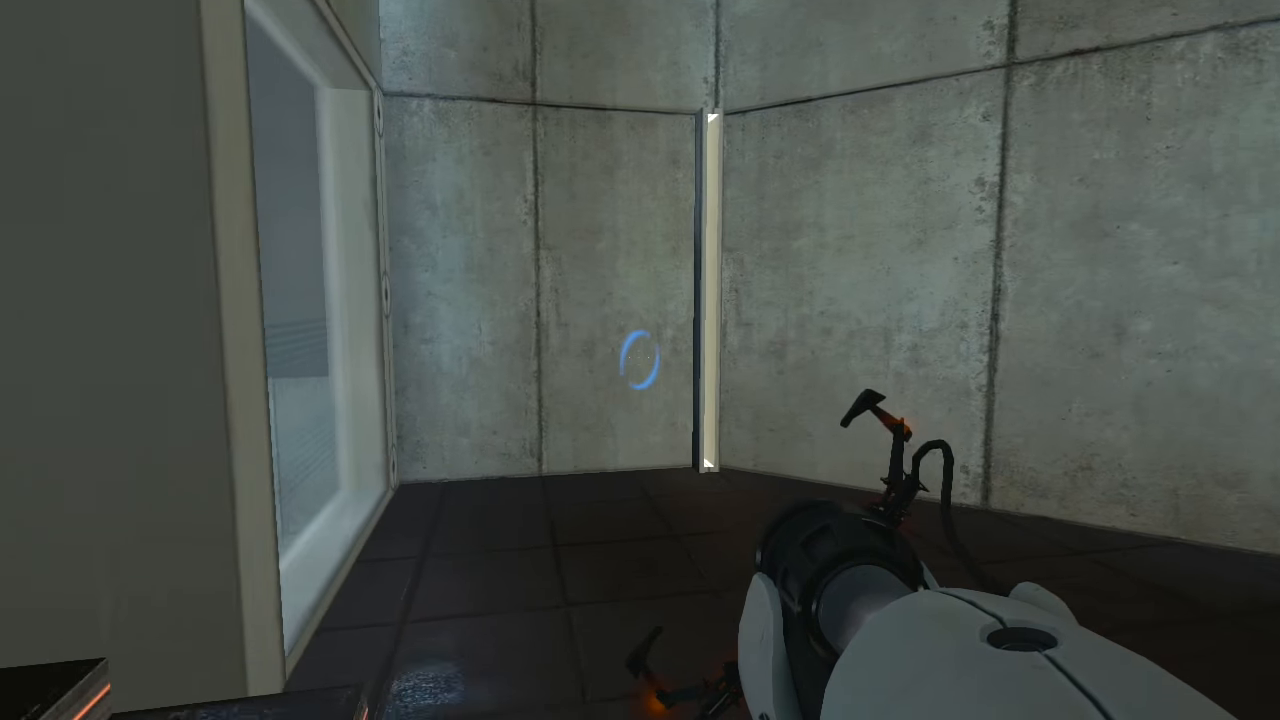
Step: Fire a blue portal at the far wall of the concrete room by the window
click(640, 360)
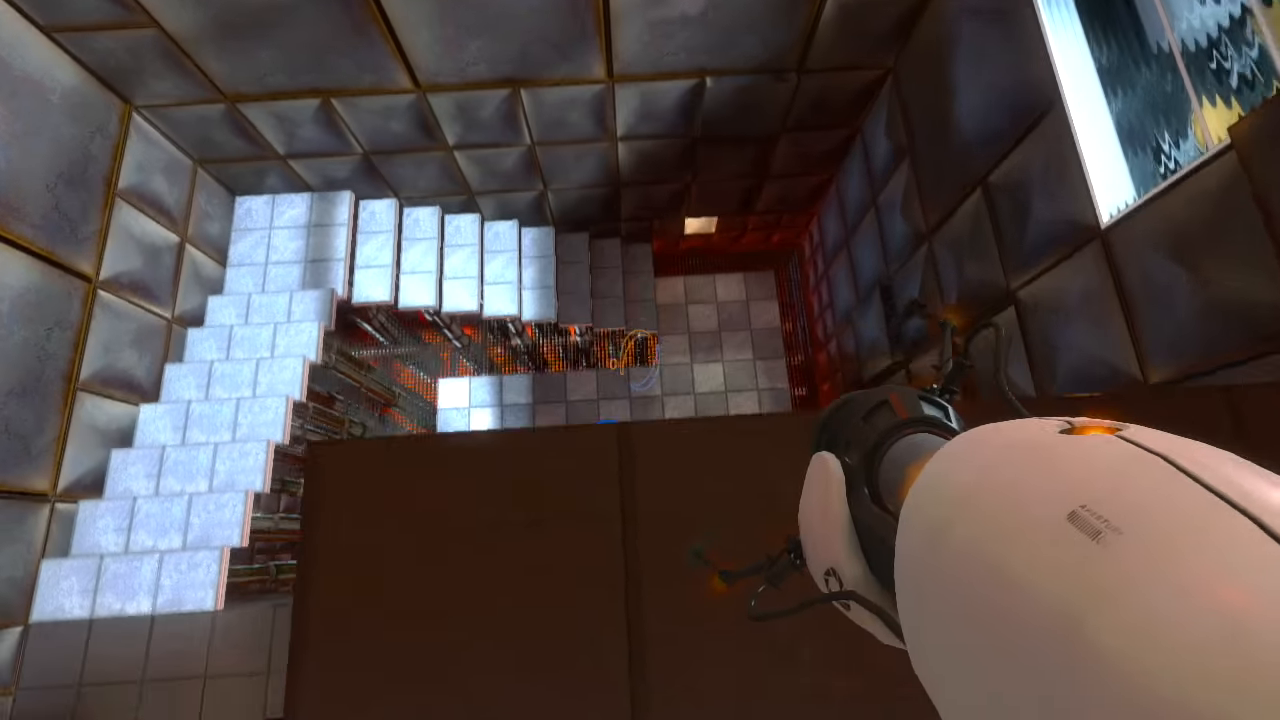
Step: Fire a blue portal onto the tiled floor far below the ledge
click(640, 360)
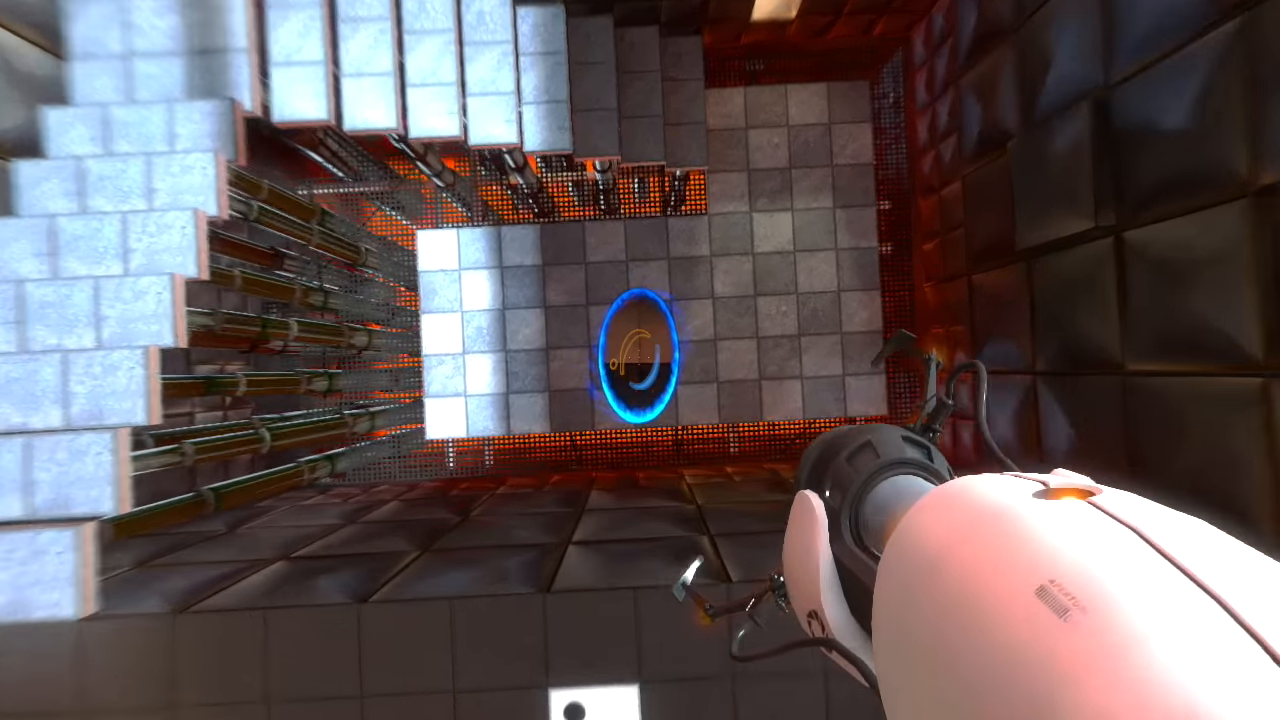